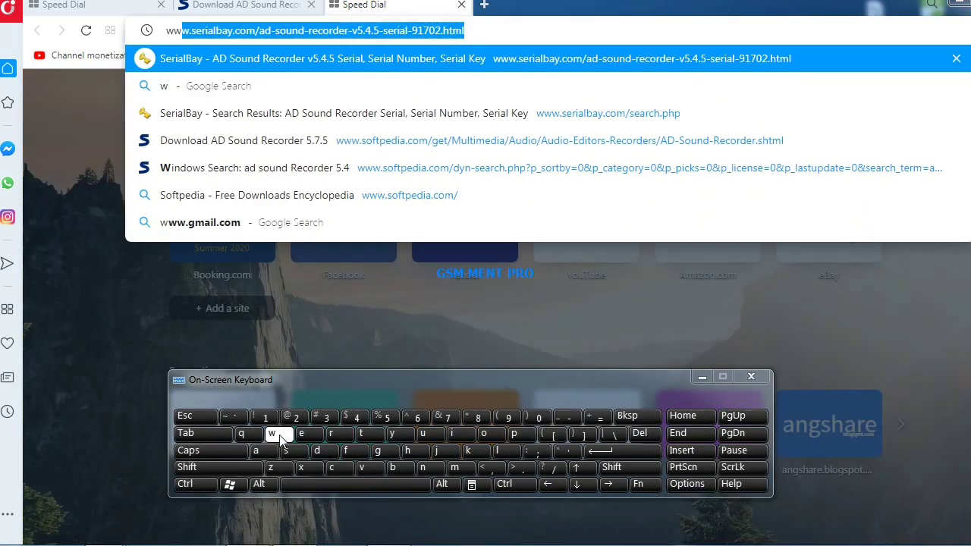
Open Softpedia's AD Sound Recorder 5.7.5 page from Opera's address suggestions.
{"action": "left_click", "coordinate": [270, 433]}
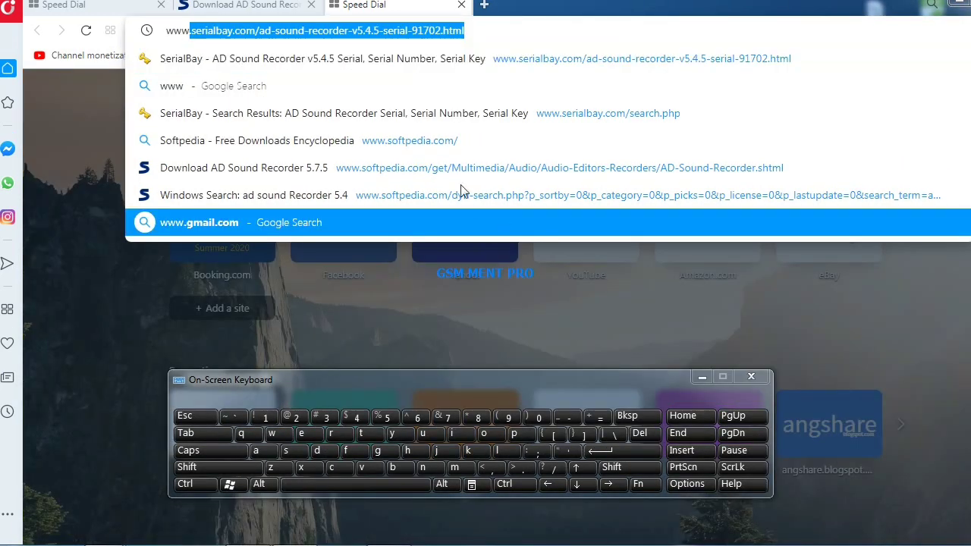
{"action": "left_click", "coordinate": [559, 167]}
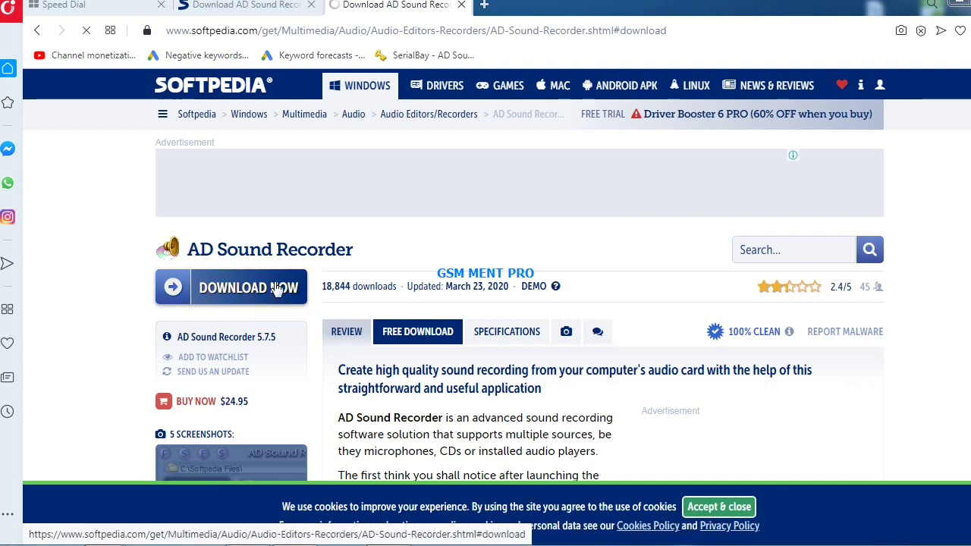
Save the AD Sound Recorder 5.7.5 installer via the external mirror to Downloads, then close the page.
{"action": "left_click", "coordinate": [249, 287]}
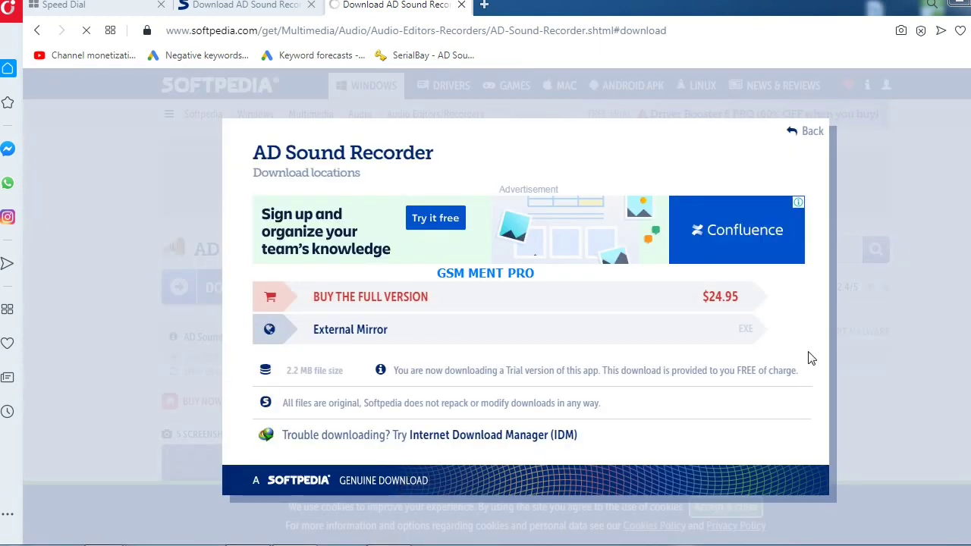
{"action": "mouse_move", "coordinate": [350, 329]}
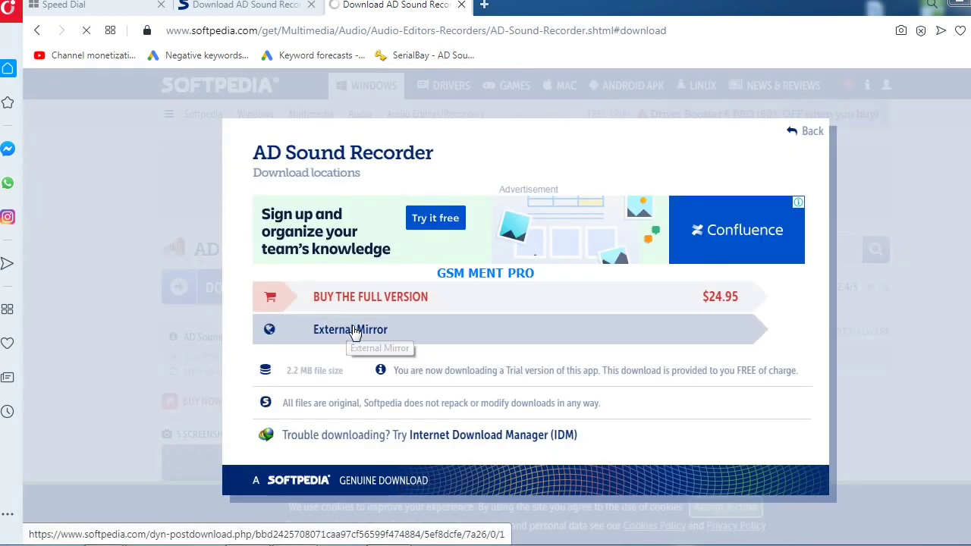
{"action": "left_click", "coordinate": [350, 329]}
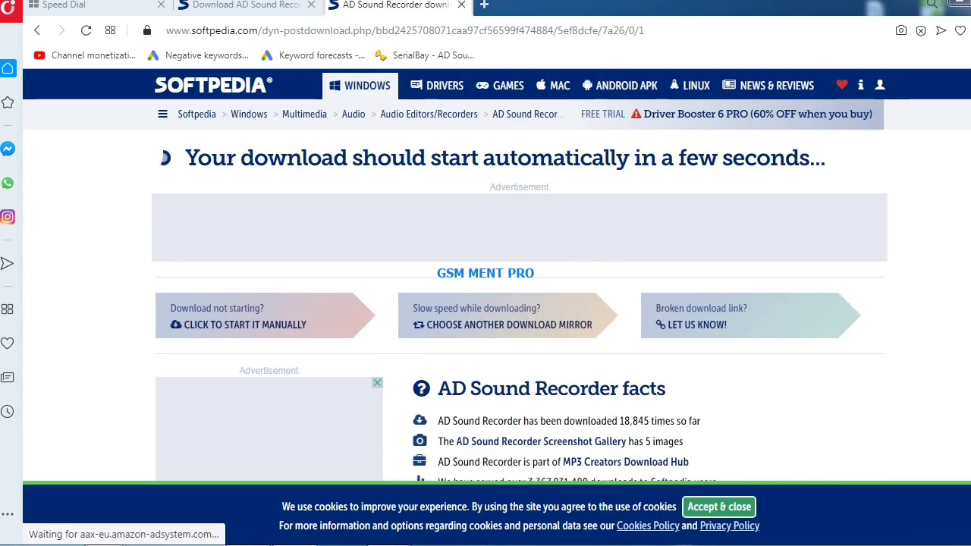
{"action": "scroll", "scroll_direction": "down", "scroll_amount": 3}
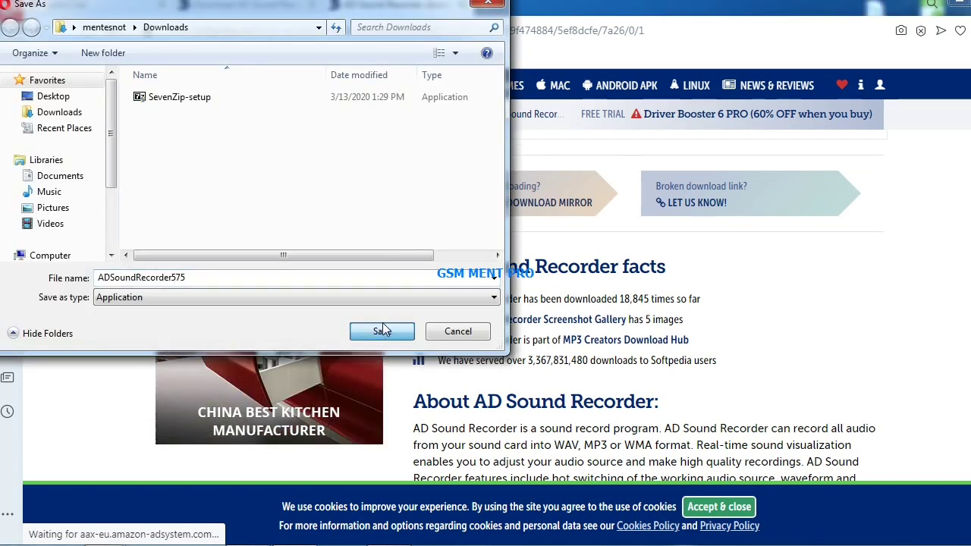
{"action": "left_click", "coordinate": [382, 331]}
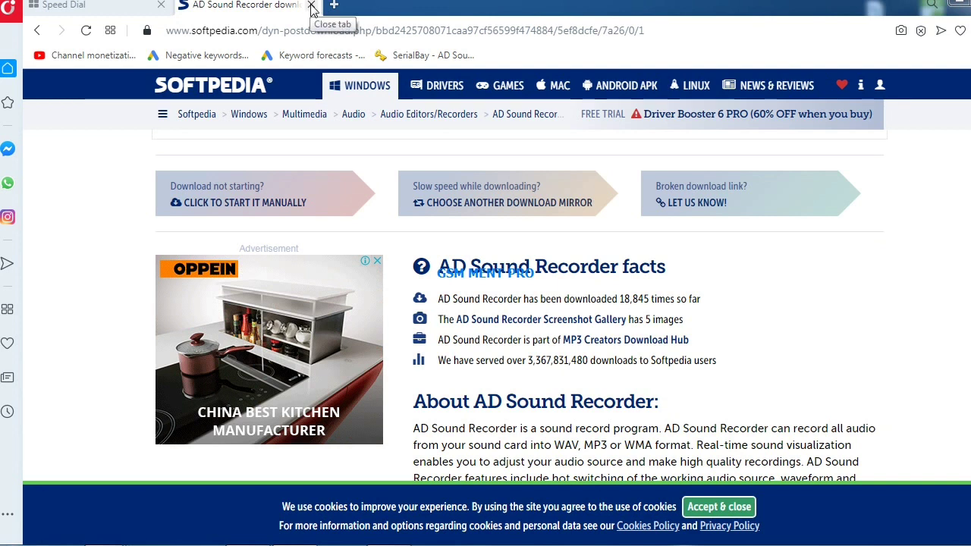
{"action": "left_click", "coordinate": [312, 5]}
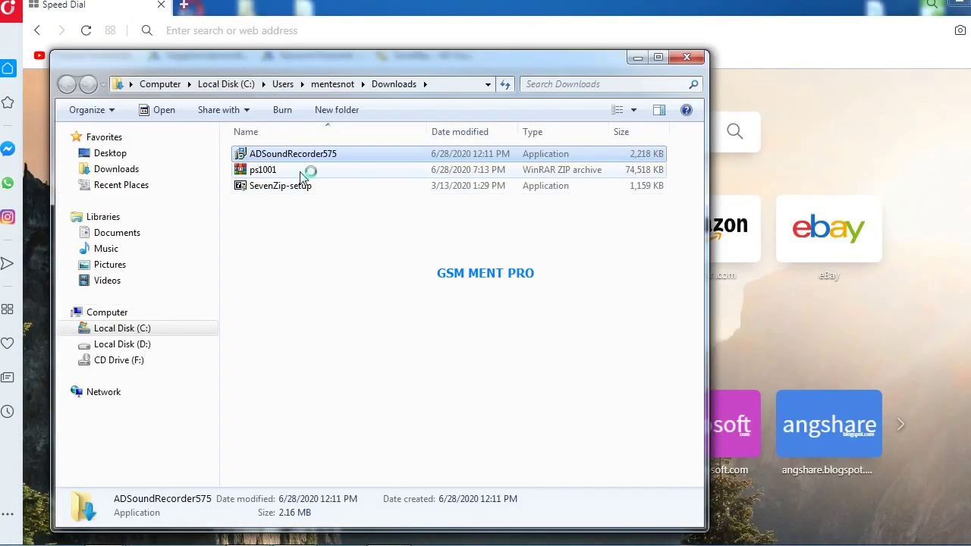
Run ADSoundRecorder575 from Downloads, allowing it past the security warning.
{"action": "left_click", "coordinate": [292, 153]}
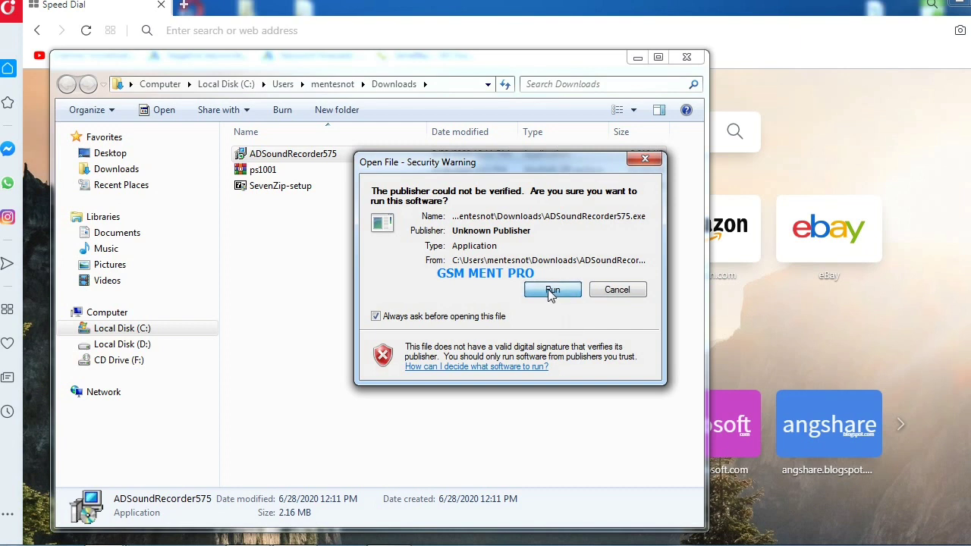
{"action": "left_click", "coordinate": [552, 289]}
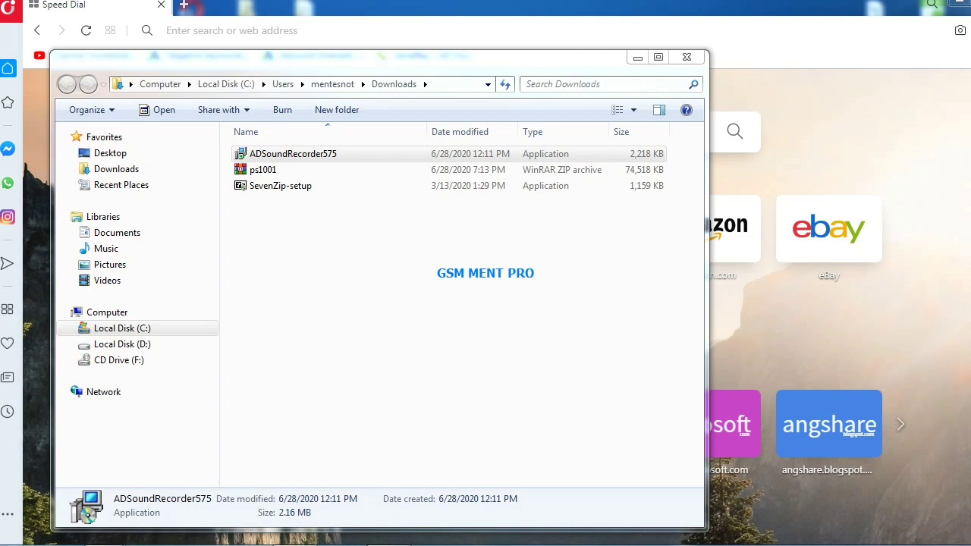
{"action": "double_click", "coordinate": [292, 153]}
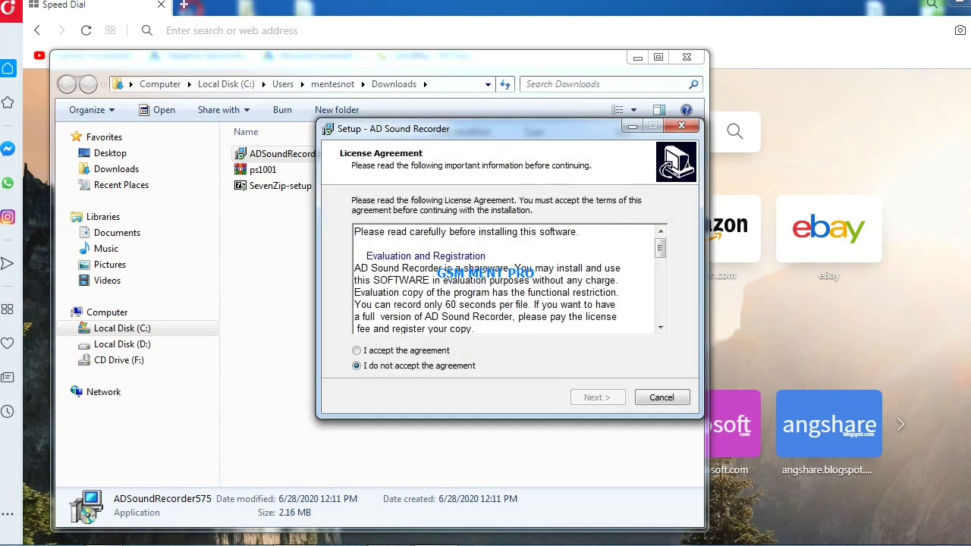
Accept the license, keep the default folder and Start Menu shortcuts, and finish setup.
{"action": "left_click", "coordinate": [356, 350]}
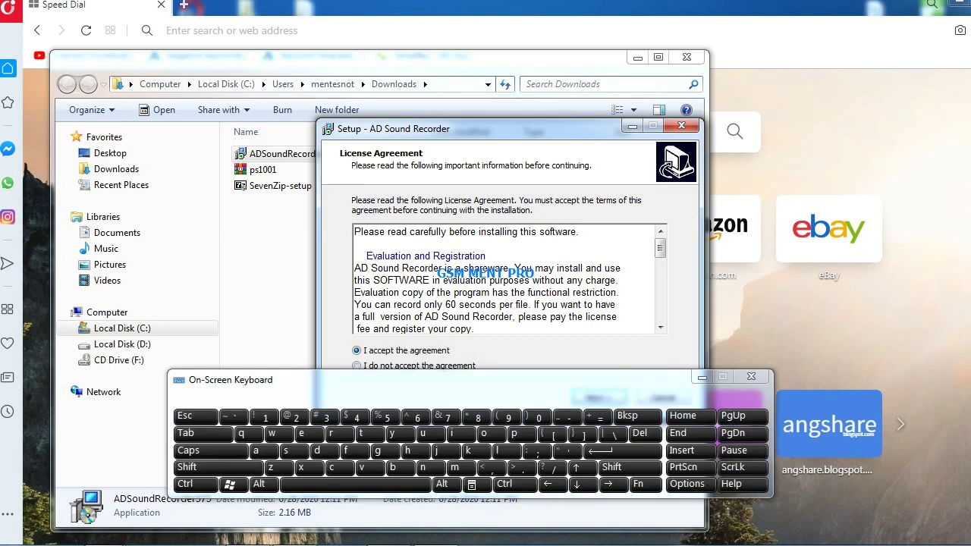
{"action": "left_click", "coordinate": [598, 397]}
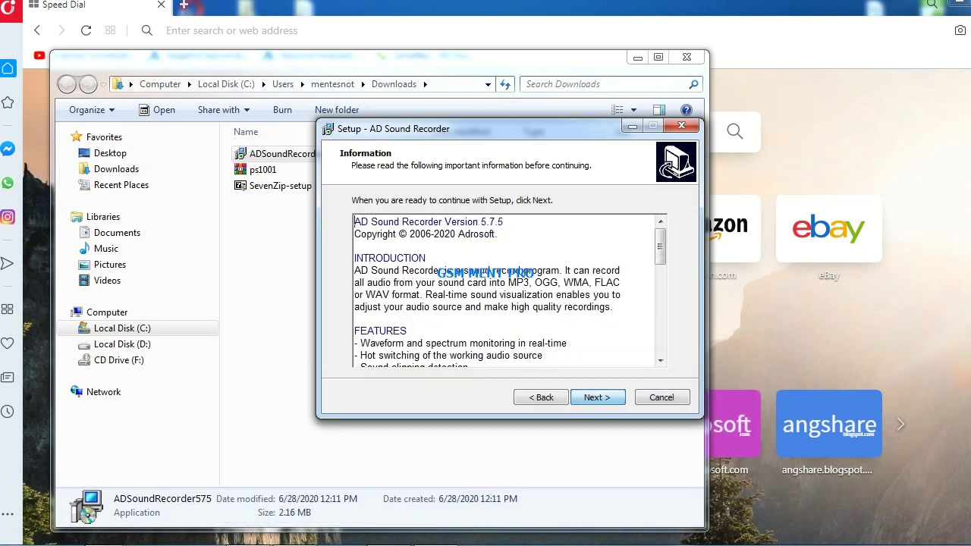
{"action": "left_click", "coordinate": [597, 396]}
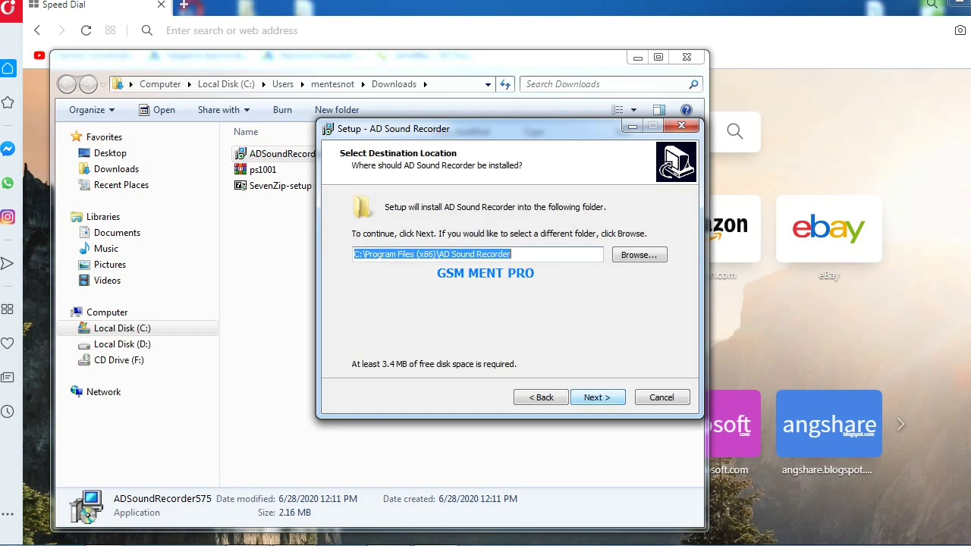
{"action": "left_click", "coordinate": [598, 396]}
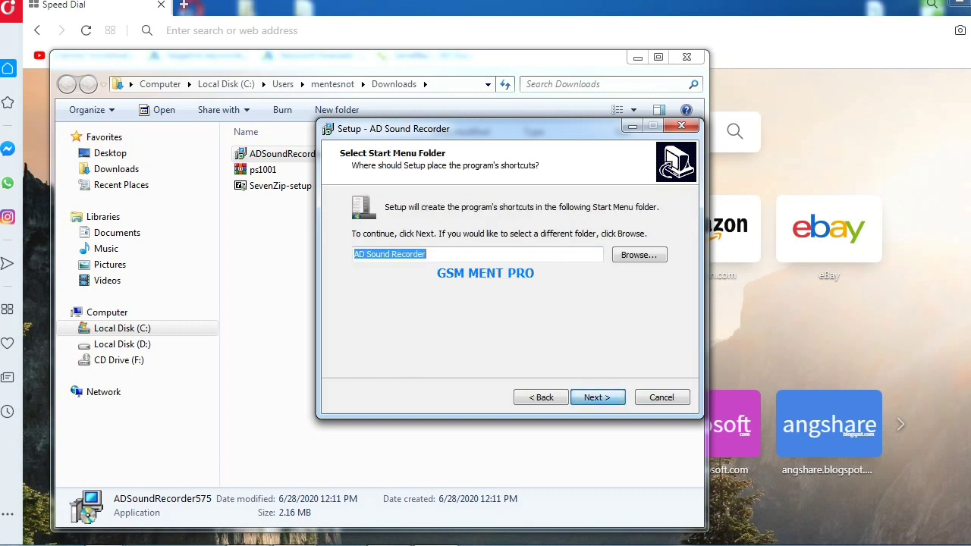
{"action": "left_click", "coordinate": [598, 397]}
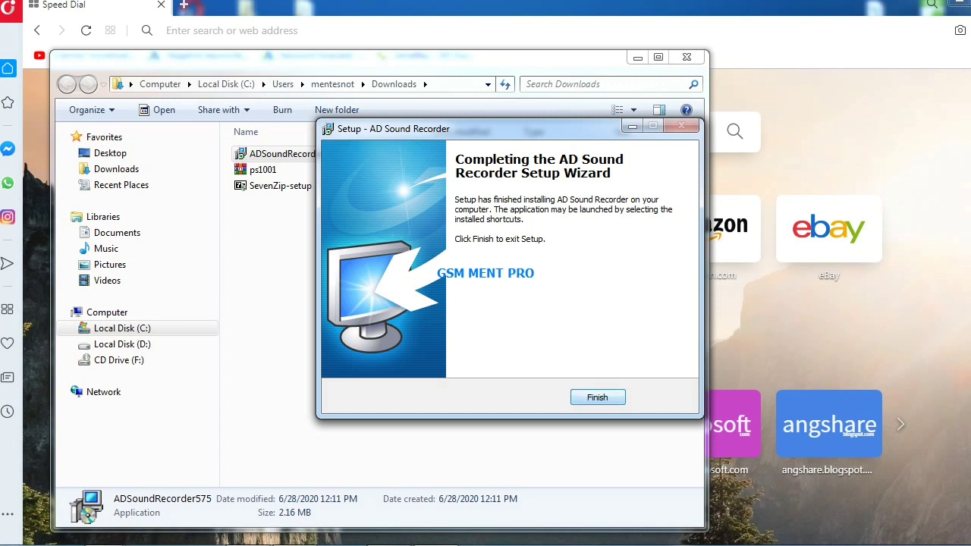
{"action": "left_click", "coordinate": [597, 397]}
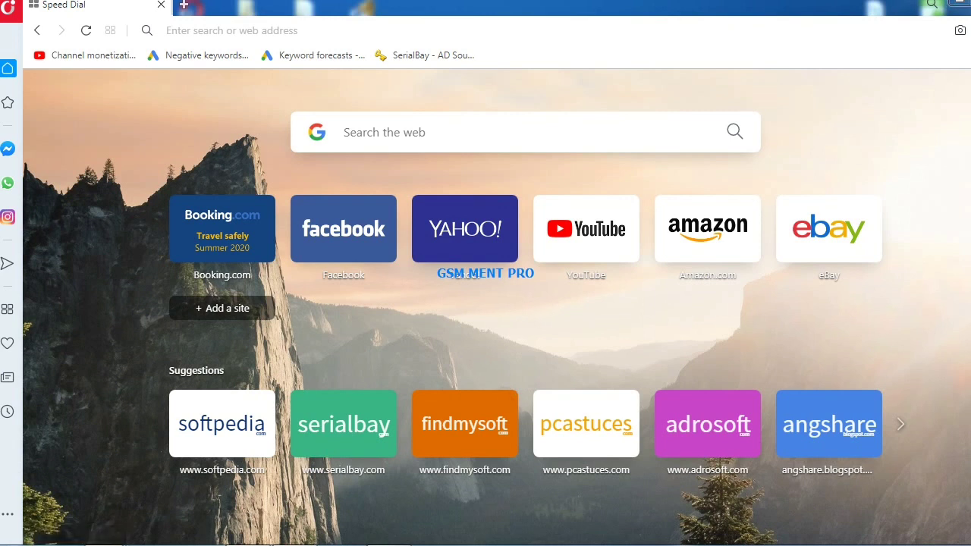
Start AD Sound Recorder from its desktop shortcut to show the Unregistered code prompt, then launch Opera.
{"action": "right_click", "coordinate": [614, 538]}
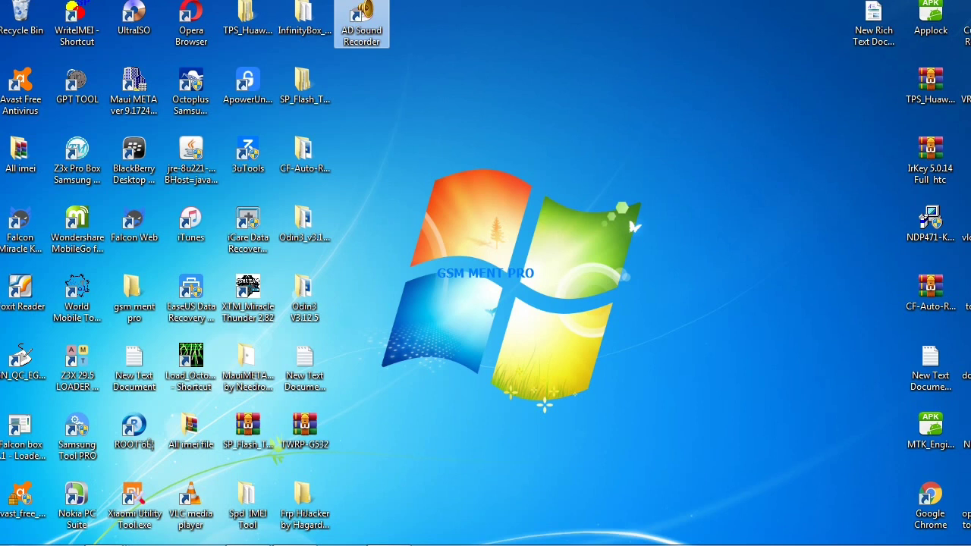
{"action": "double_click", "coordinate": [361, 23]}
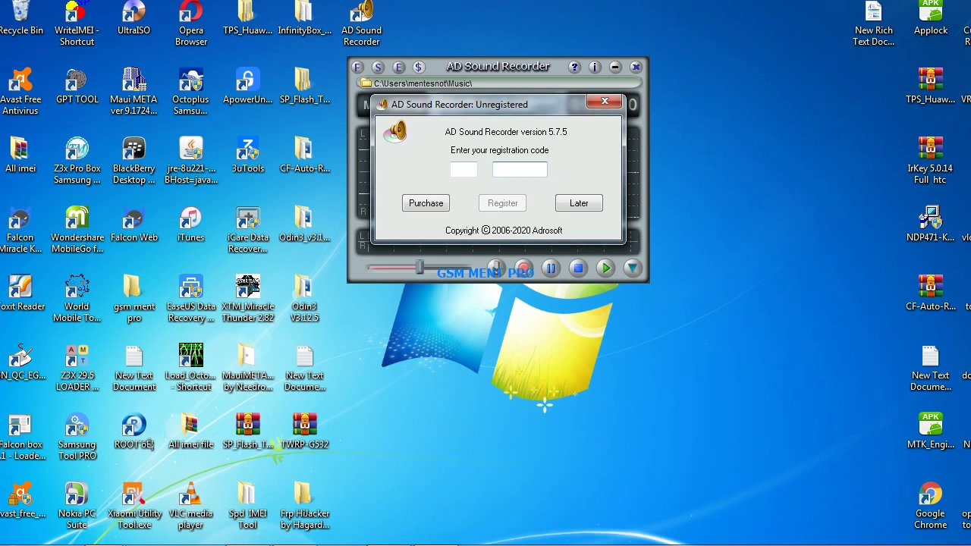
{"action": "left_click", "coordinate": [520, 169]}
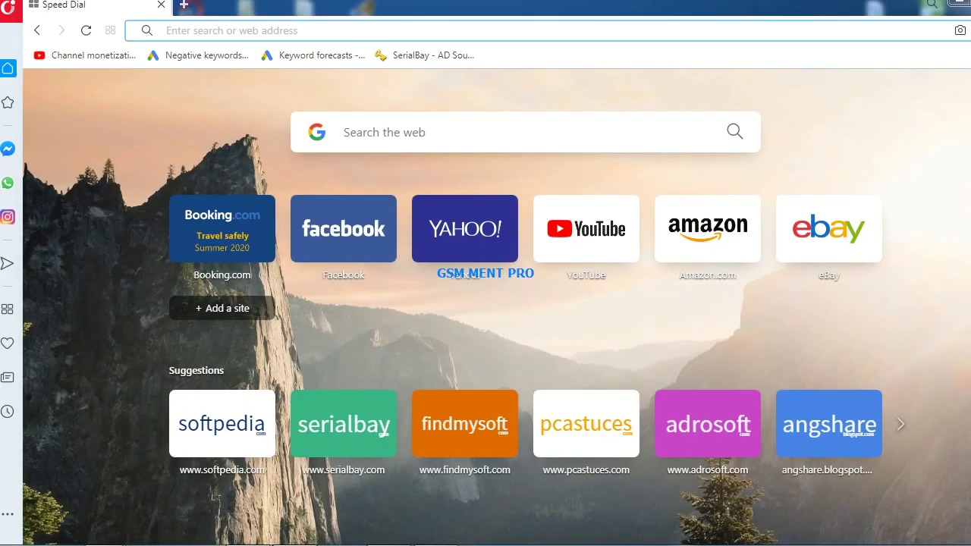
{"action": "left_click", "coordinate": [525, 132]}
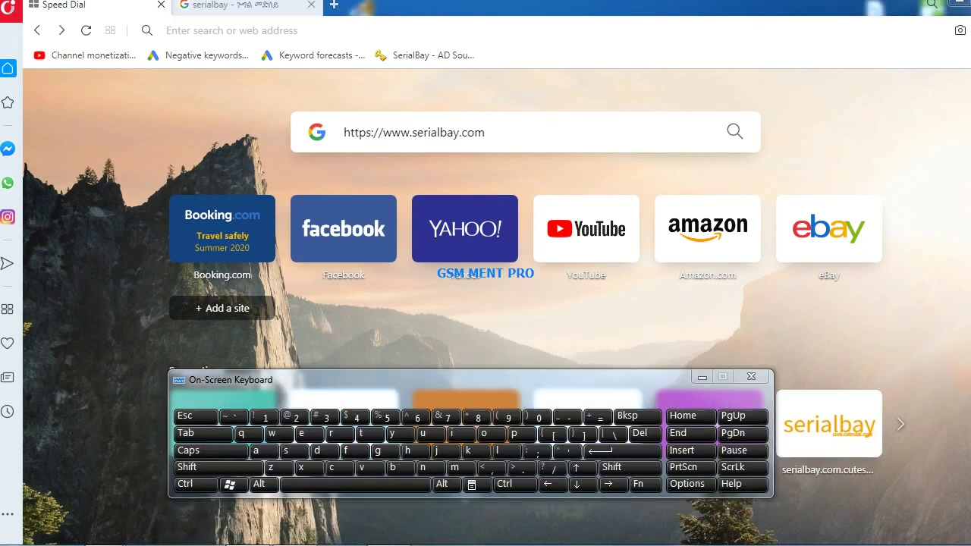
{"action": "triple_click", "coordinate": [413, 132]}
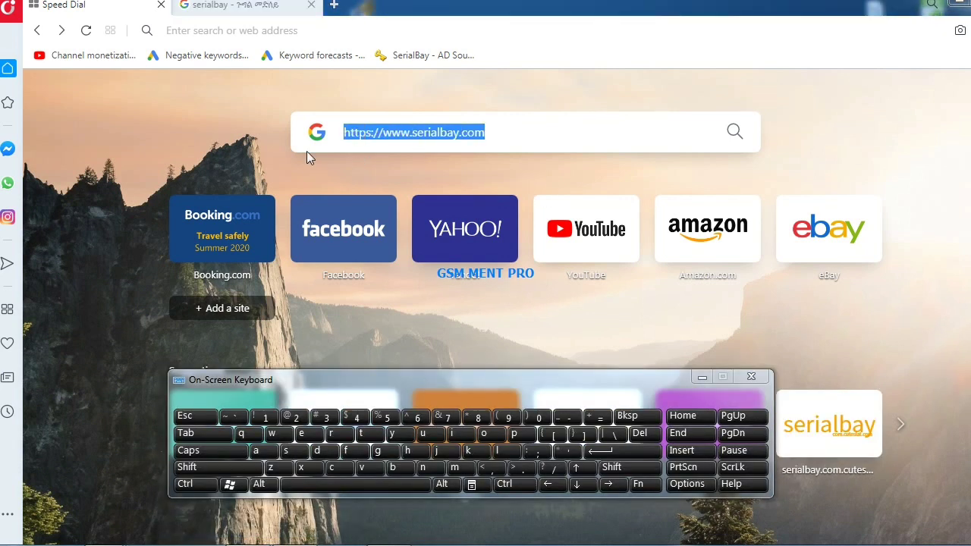
{"action": "mouse_move", "coordinate": [568, 140]}
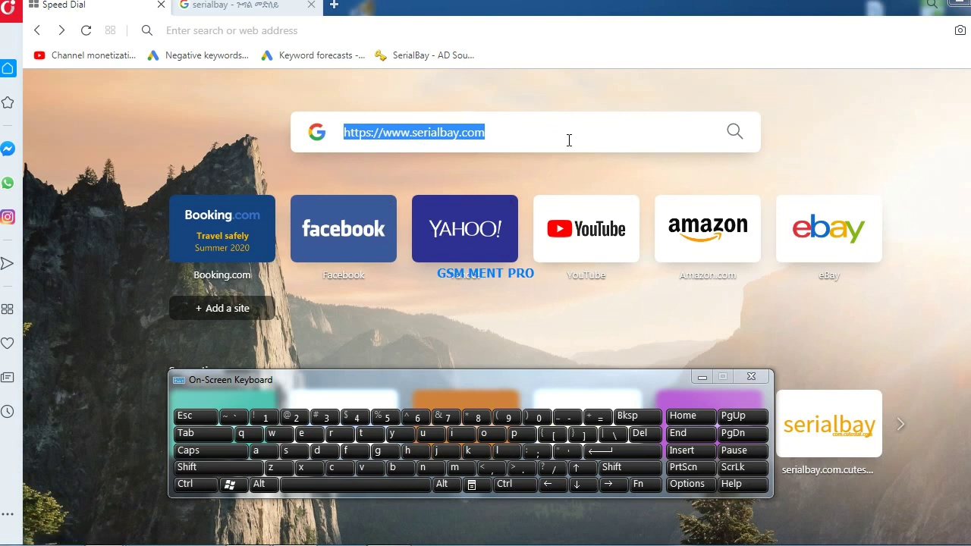
{"action": "mouse_move", "coordinate": [734, 131]}
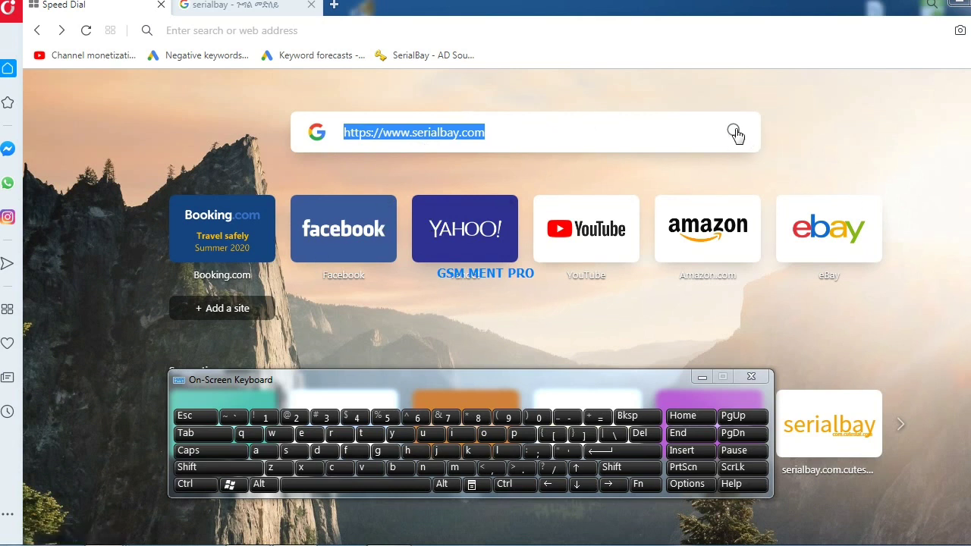
{"action": "left_click", "coordinate": [734, 132]}
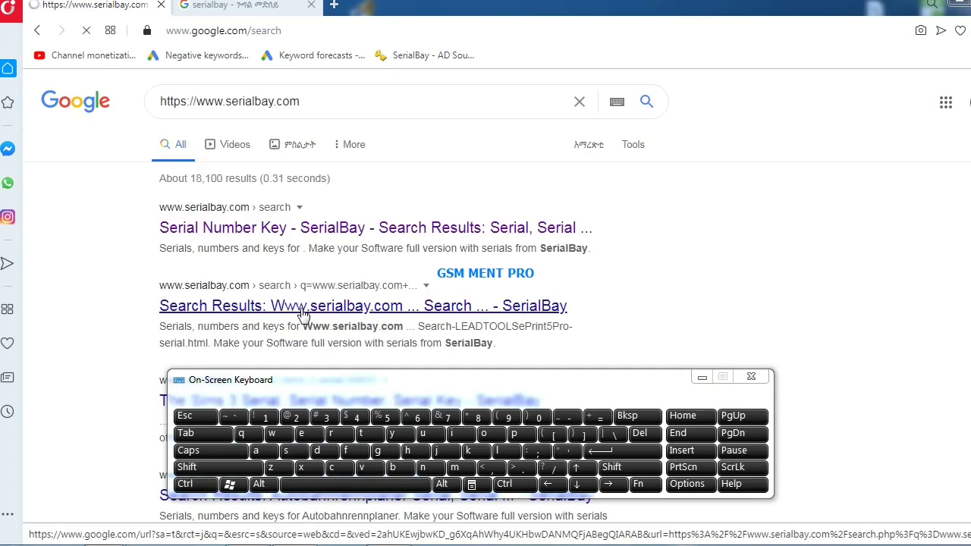
Search SerialBay for 'AD Sound Recorder' and open the v5.4.5 serial entry.
{"action": "left_click", "coordinate": [363, 306]}
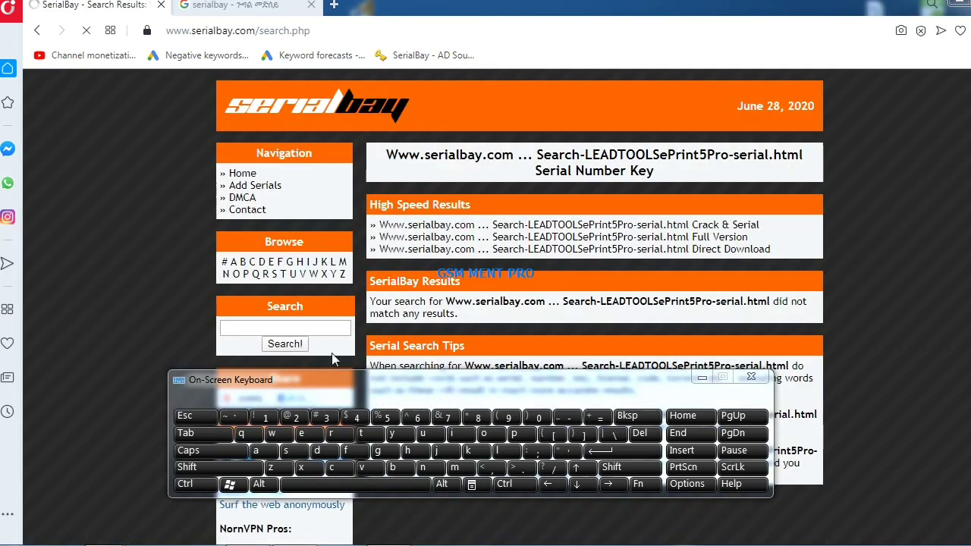
{"action": "type", "text": "AD Sound Recorder"}
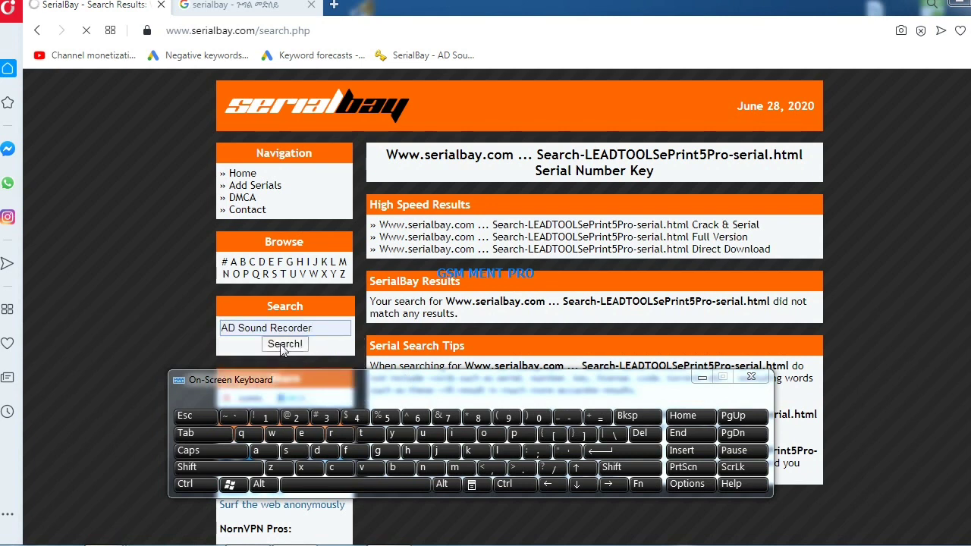
{"action": "left_click", "coordinate": [285, 343]}
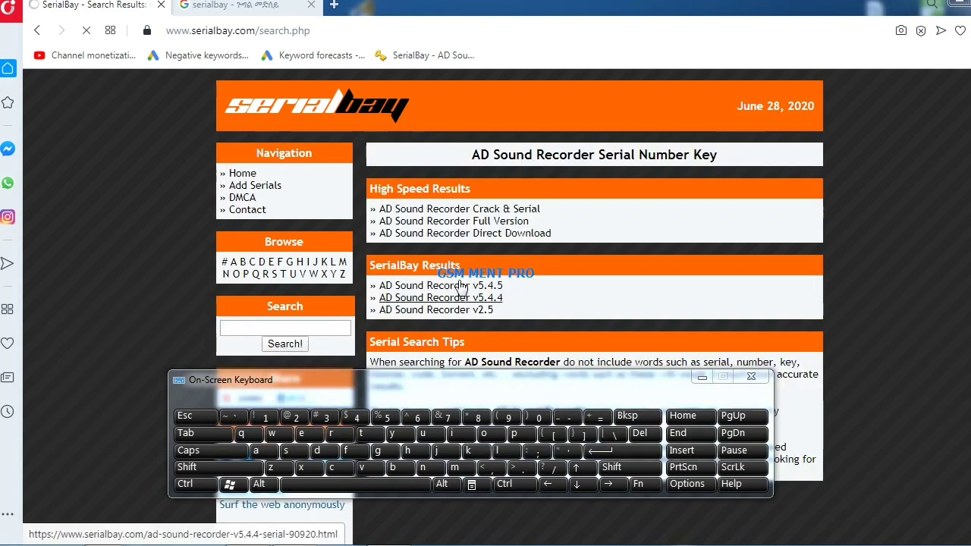
{"action": "left_click", "coordinate": [439, 285]}
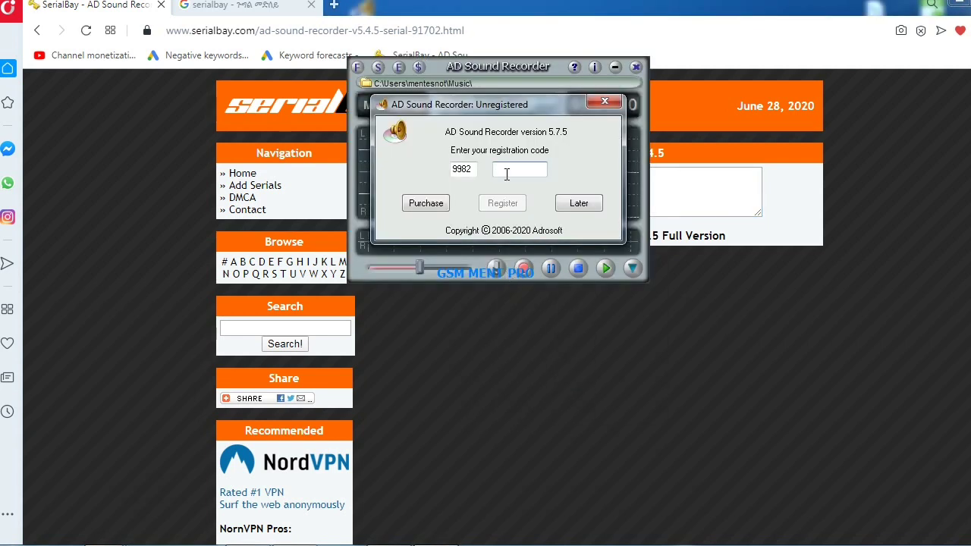
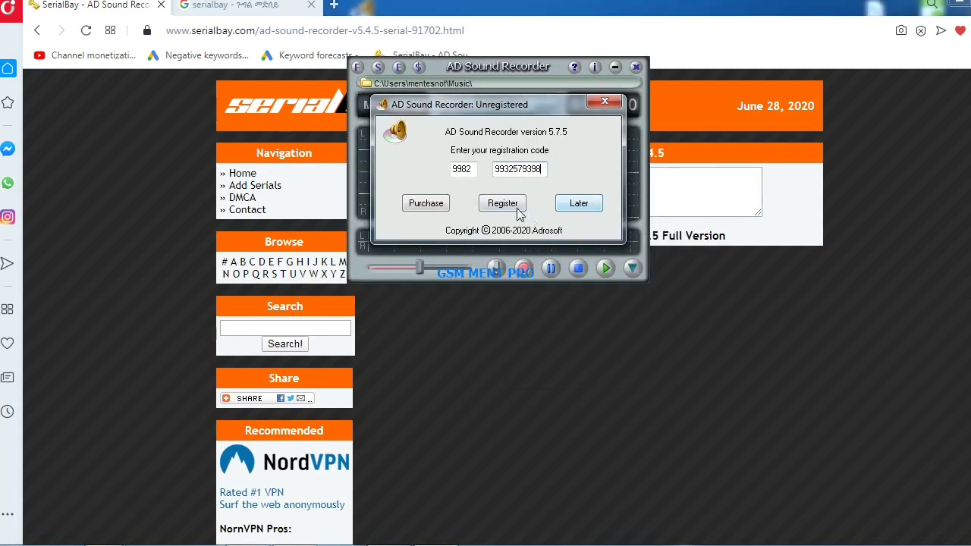
{"action": "left_click", "coordinate": [502, 202]}
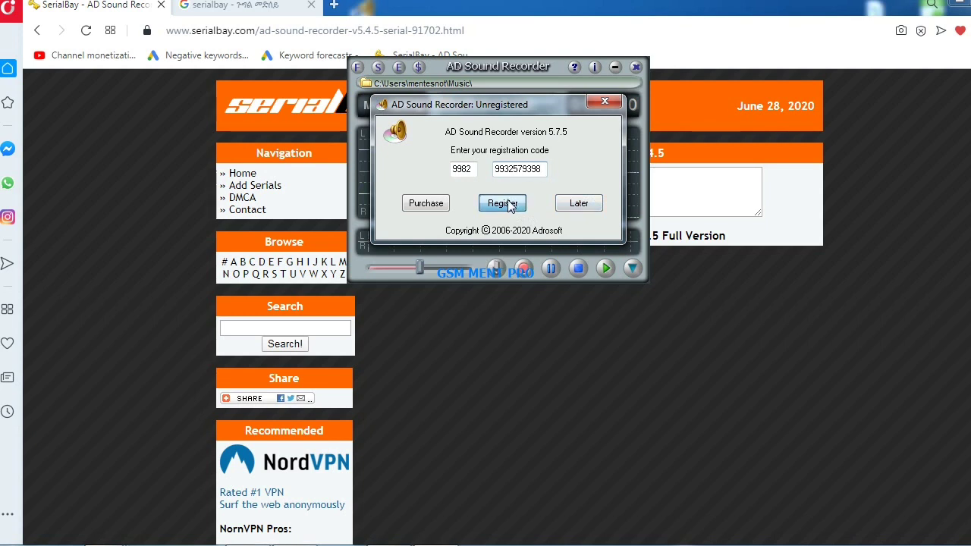
{"action": "left_click", "coordinate": [501, 203]}
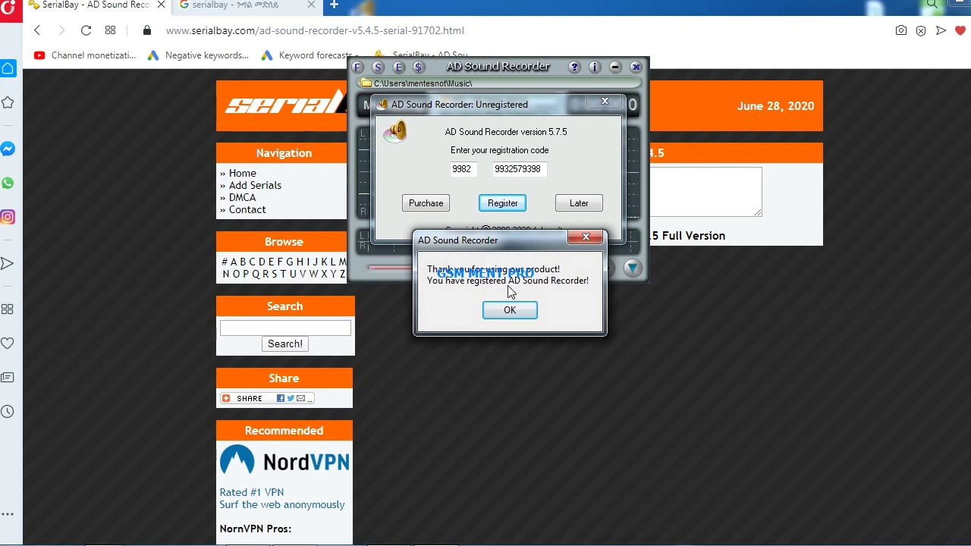
{"action": "left_click", "coordinate": [510, 311]}
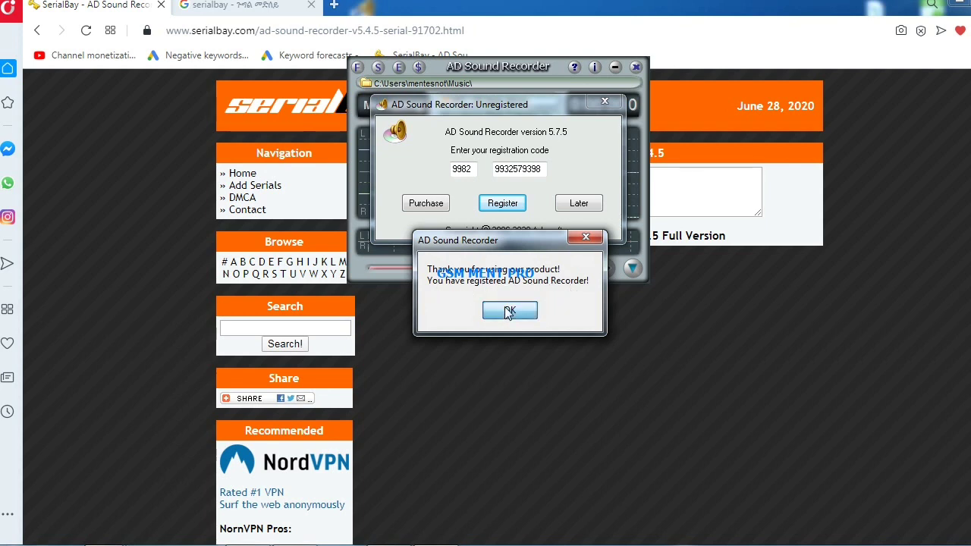
{"action": "left_click", "coordinate": [509, 310]}
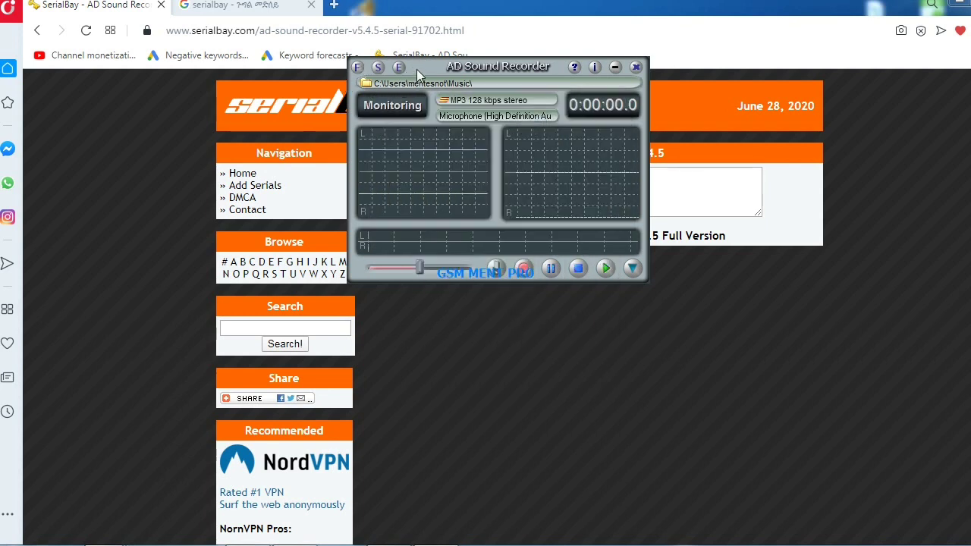
{"action": "mouse_move", "coordinate": [435, 69]}
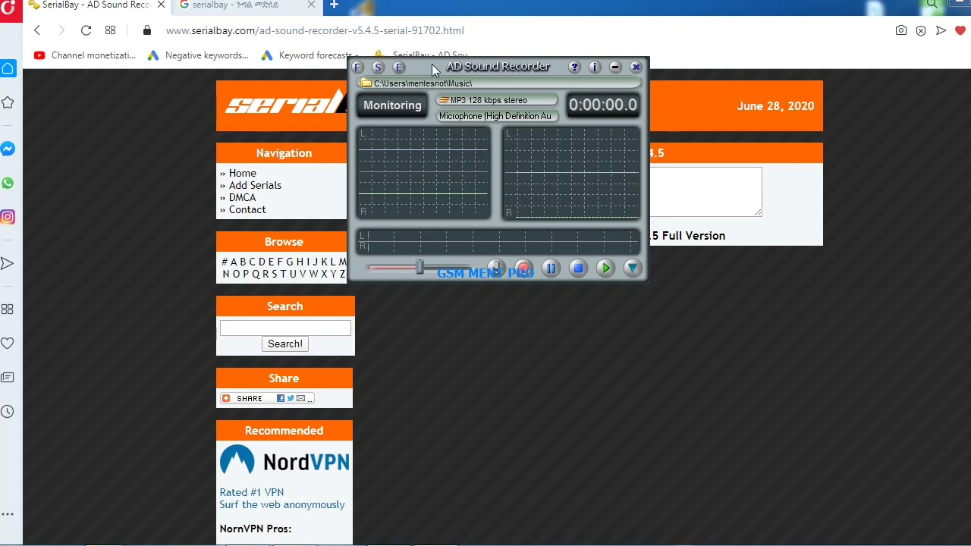
{"action": "mouse_move", "coordinate": [571, 267]}
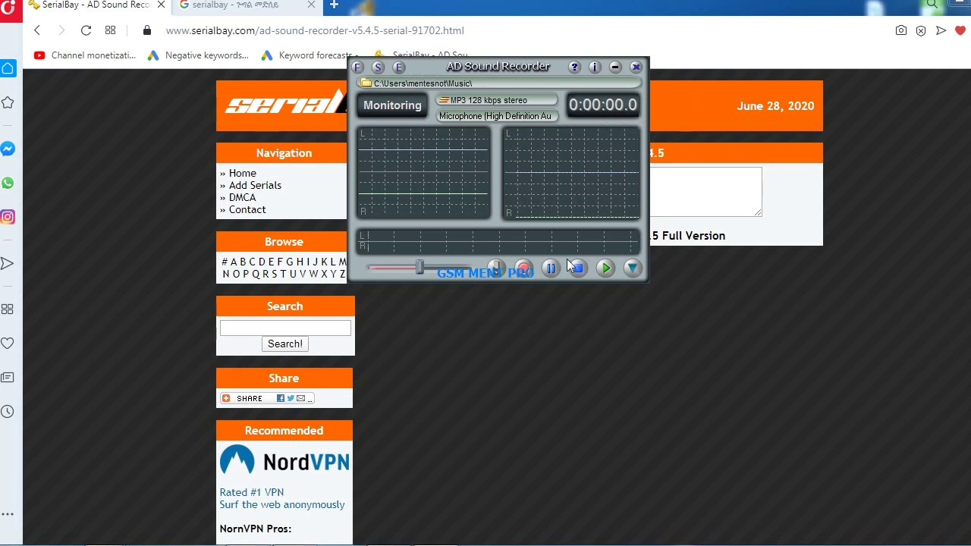